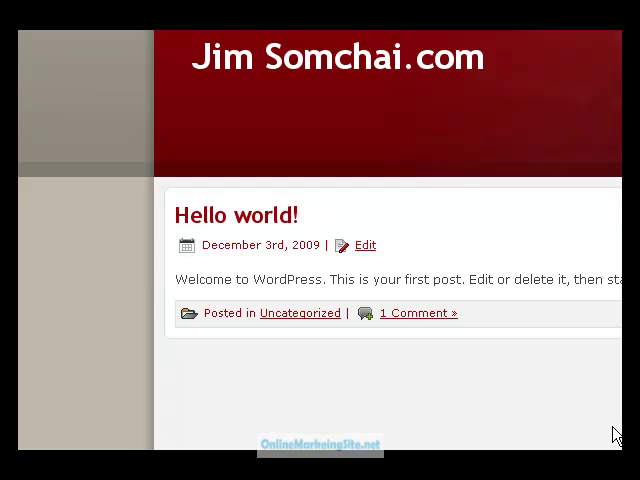
mouse_move(112, 108)
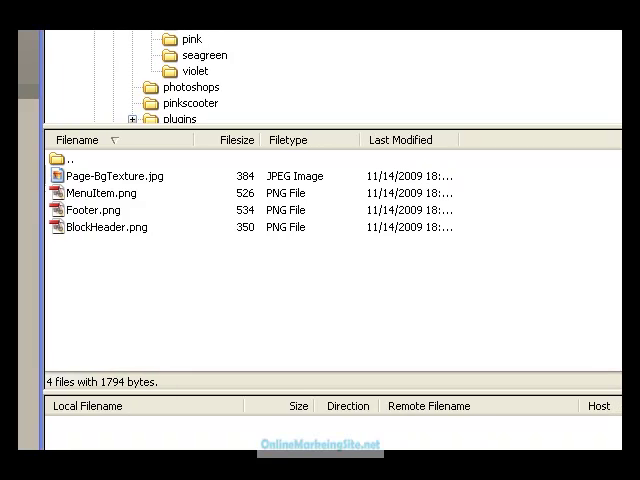
mouse_move(158, 174)
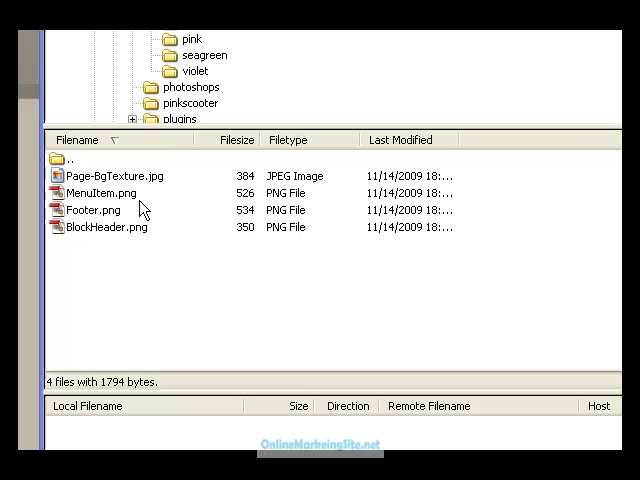
mouse_move(84, 176)
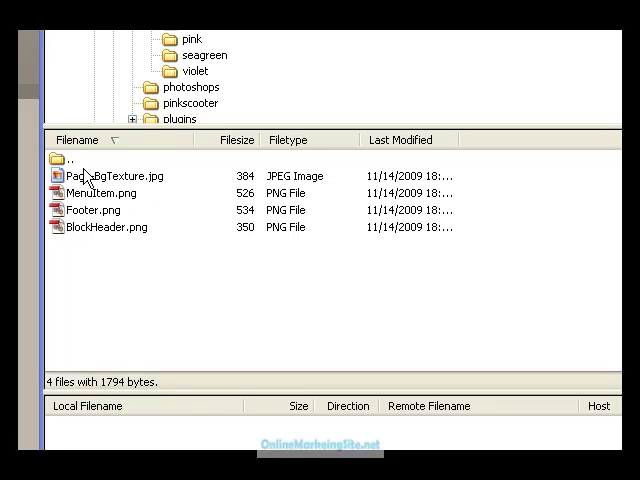
mouse_move(156, 208)
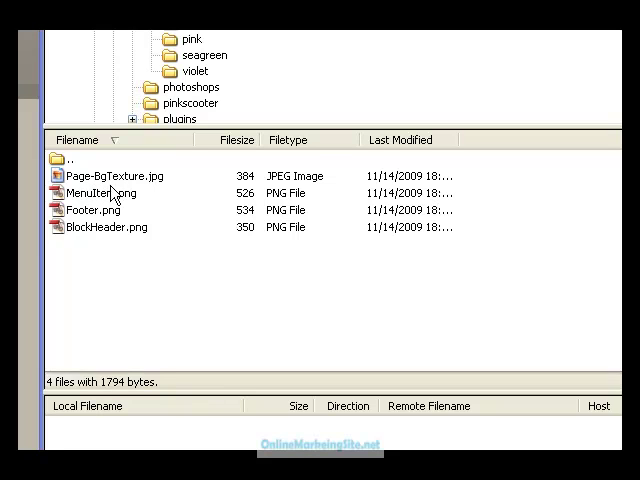
mouse_move(100, 204)
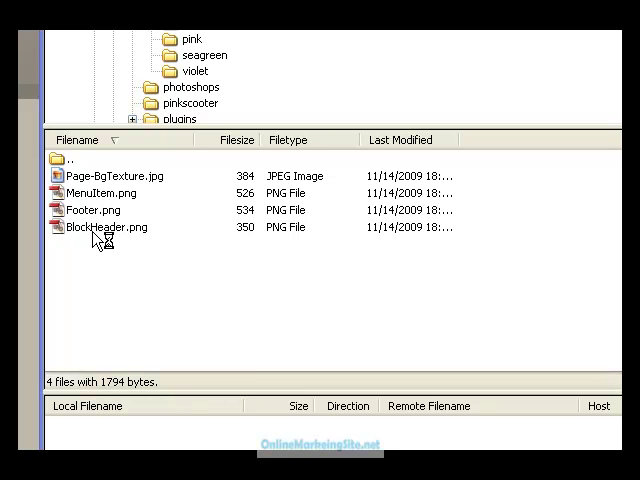
mouse_move(116, 208)
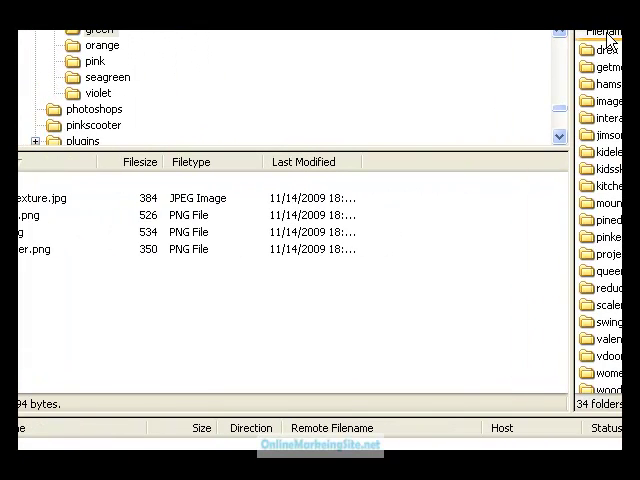
- Scroll the remote pane to show the site root with wp-admin, wp-content and wp-includes
scroll("down", 3)
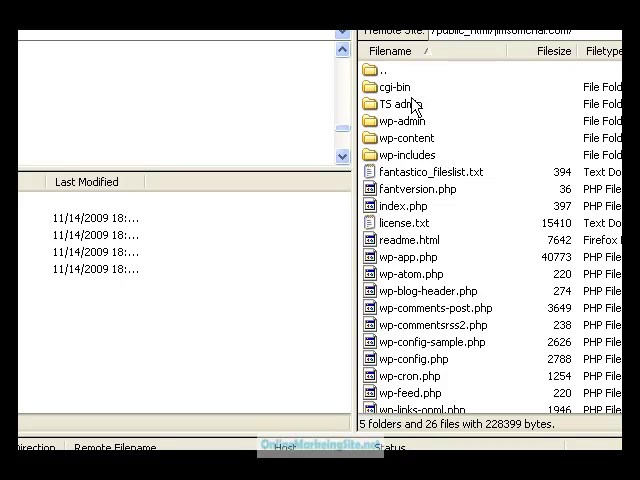
mouse_move(412, 152)
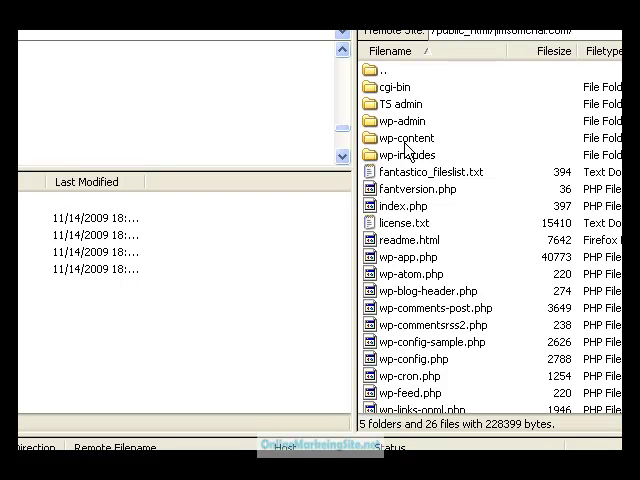
- Navigate into wp-content > themes > WPMakeMoneyBlog > images on the server
left_click(404, 136)
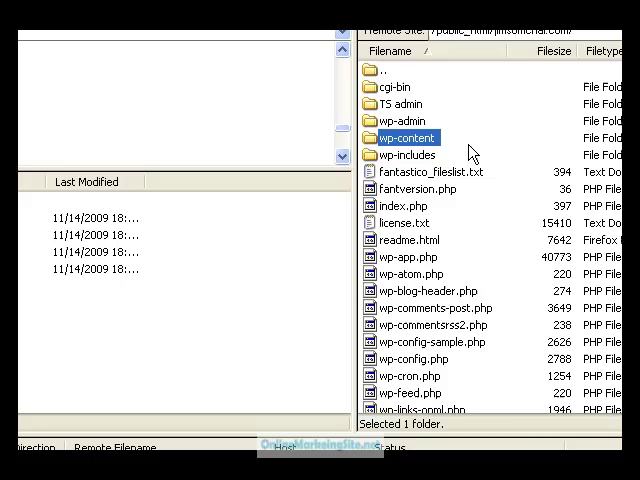
double_click(404, 136)
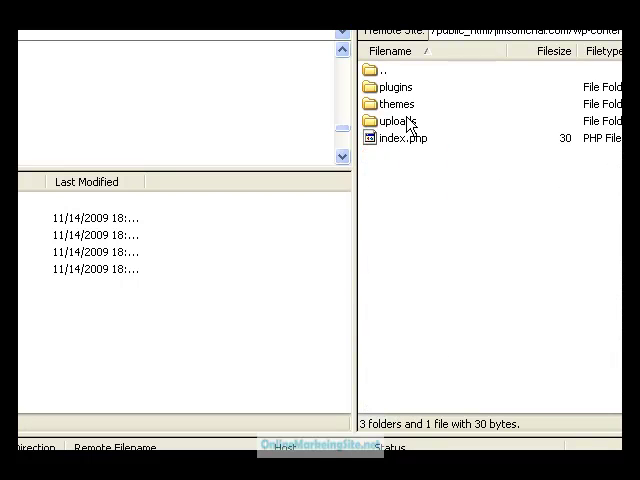
left_click(398, 104)
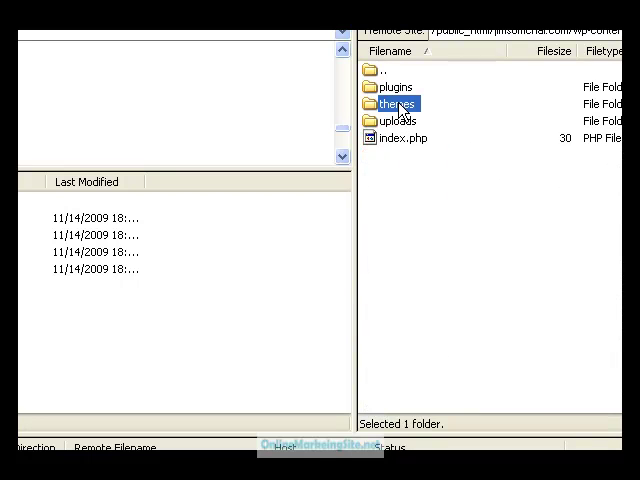
mouse_move(484, 112)
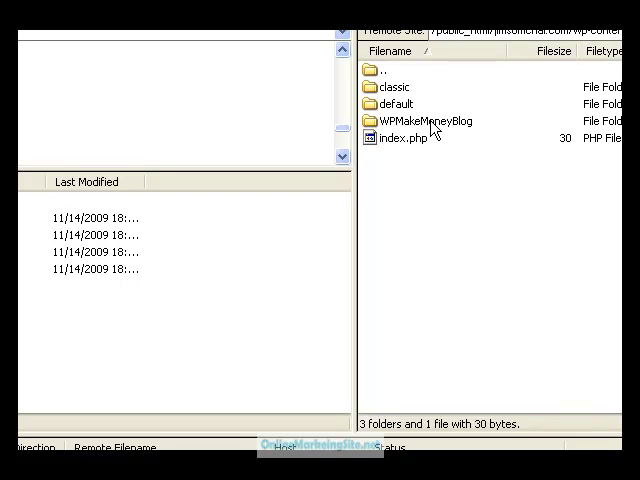
left_click(424, 120)
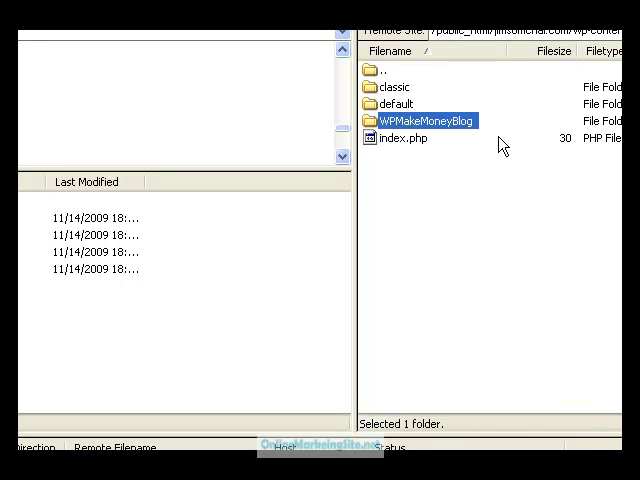
double_click(420, 120)
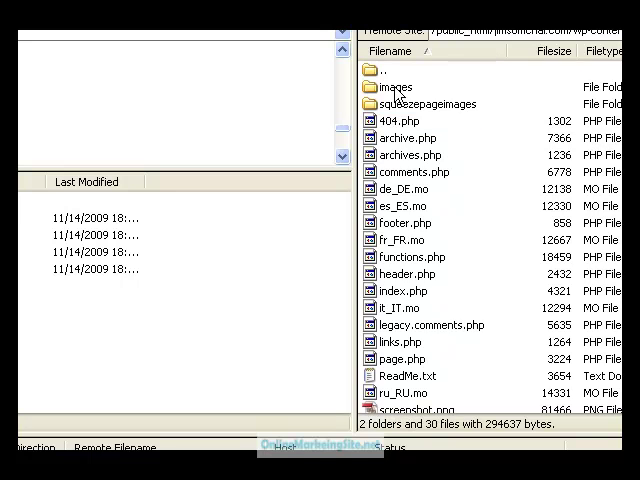
left_click(392, 86)
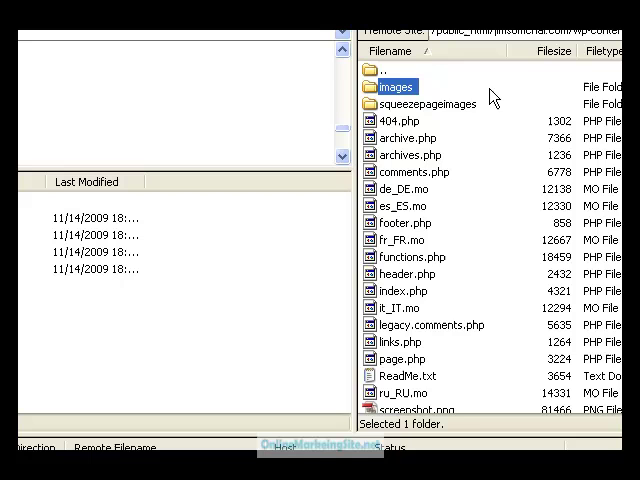
double_click(392, 86)
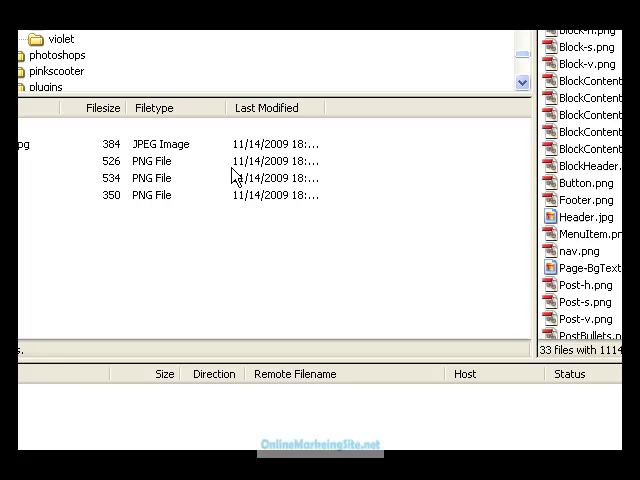
- Upload the four new theme images and confirm overwriting the existing server copies
left_click(16, 144)
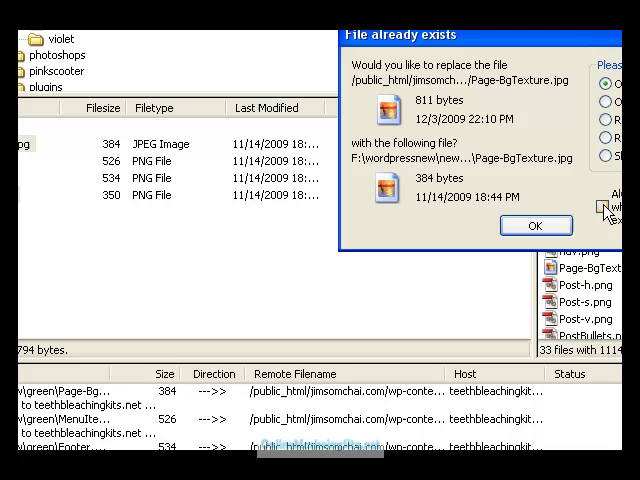
left_click(536, 224)
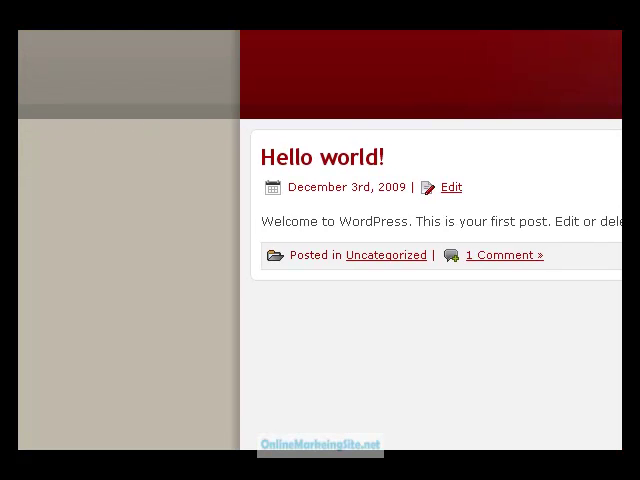
mouse_move(190, 104)
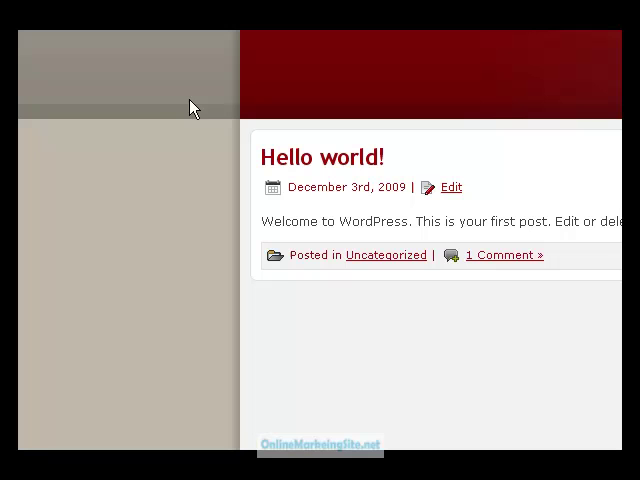
mouse_move(600, 96)
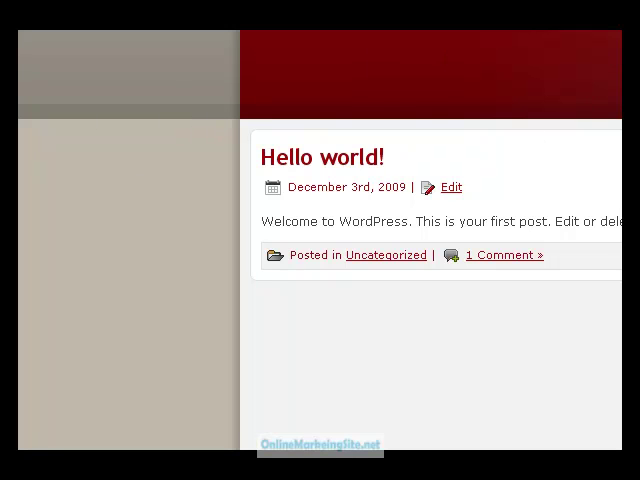
mouse_move(92, 180)
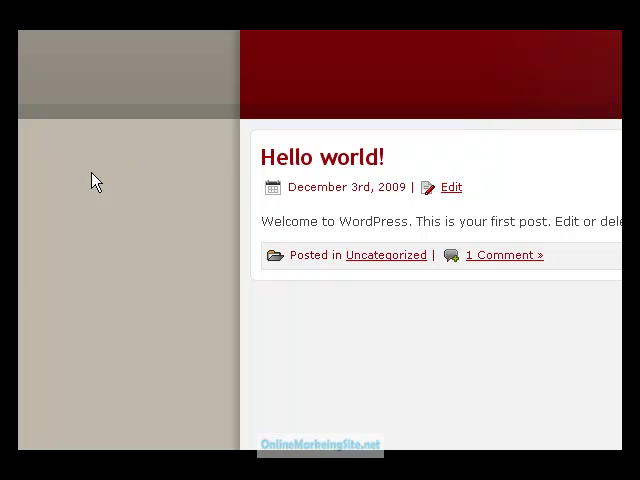
mouse_move(86, 330)
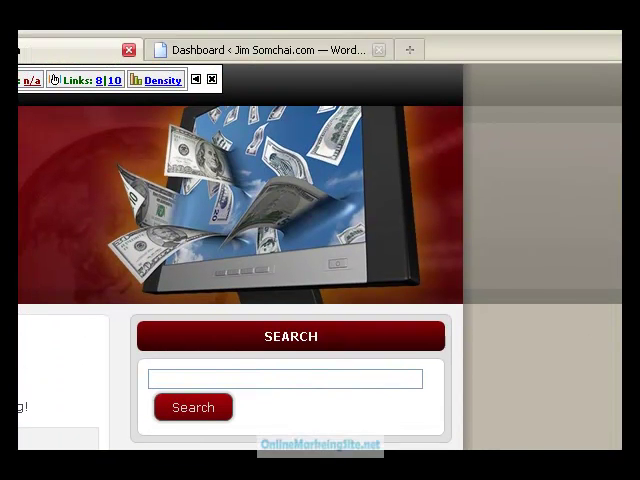
- Scroll the WordPress Dashboard overview showing the active WPMakeMoneyBlog theme
scroll("down", 3)
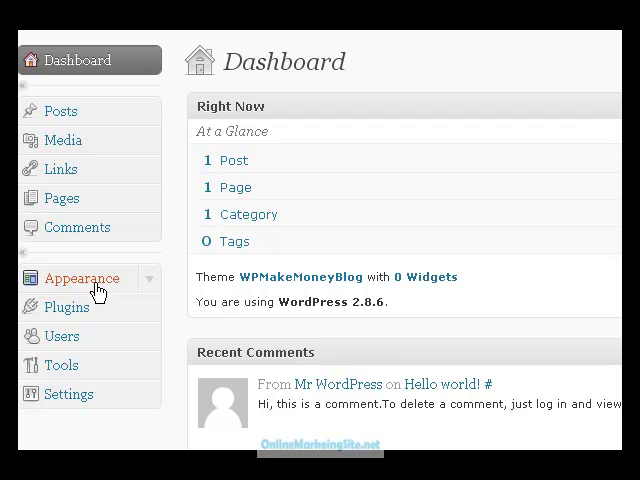
- Go to Appearance > Editor to reach the Edit Themes page for WPMakeMoneyBlog
left_click(82, 278)
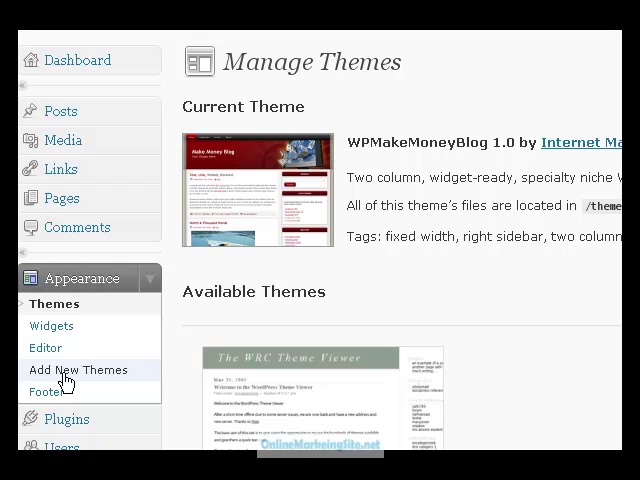
mouse_move(496, 324)
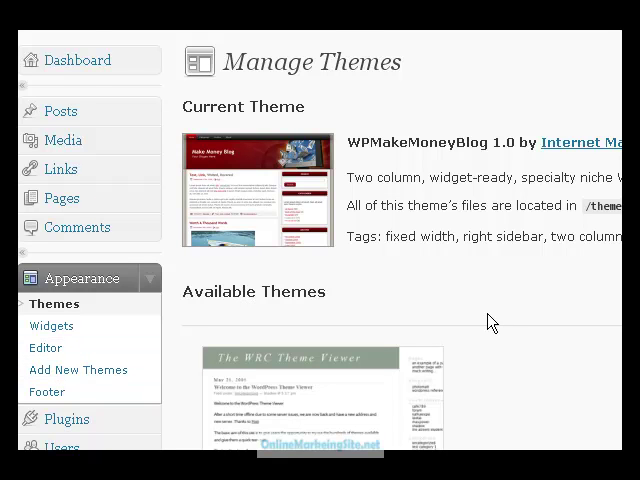
left_click(46, 348)
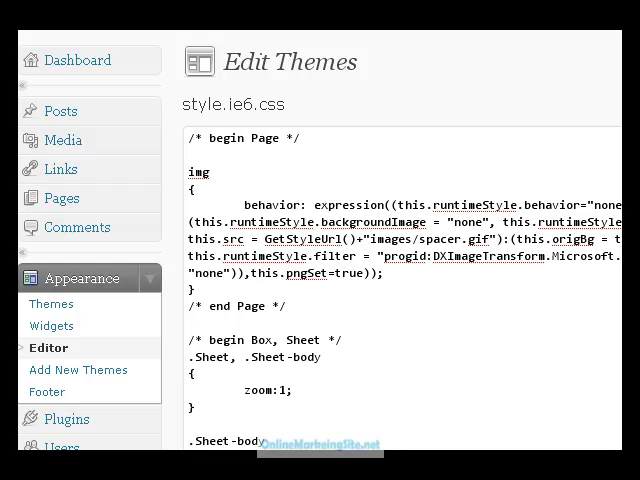
mouse_move(198, 78)
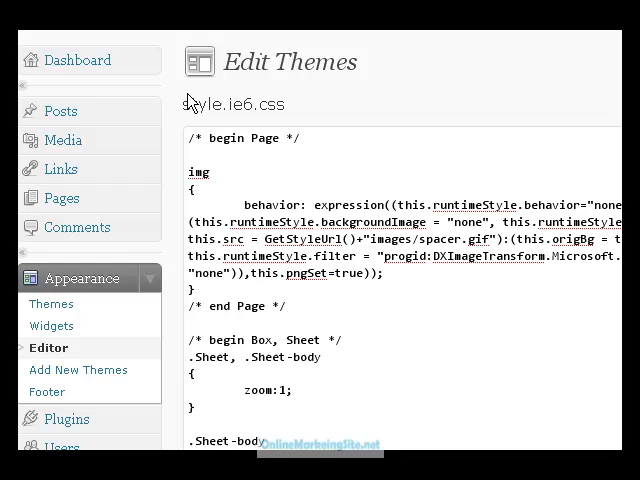
mouse_move(632, 44)
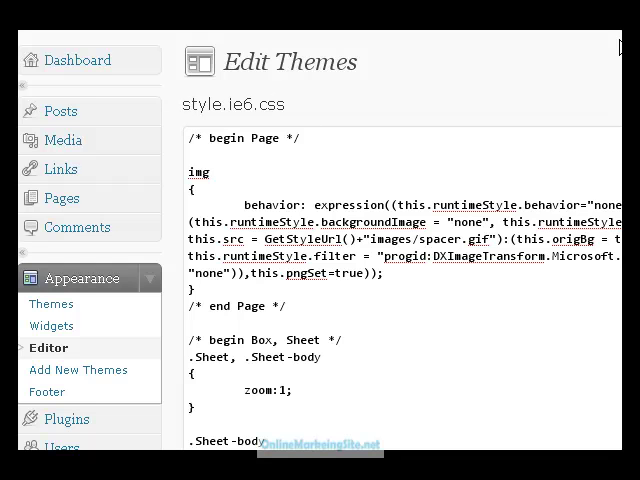
scroll("down", 3)
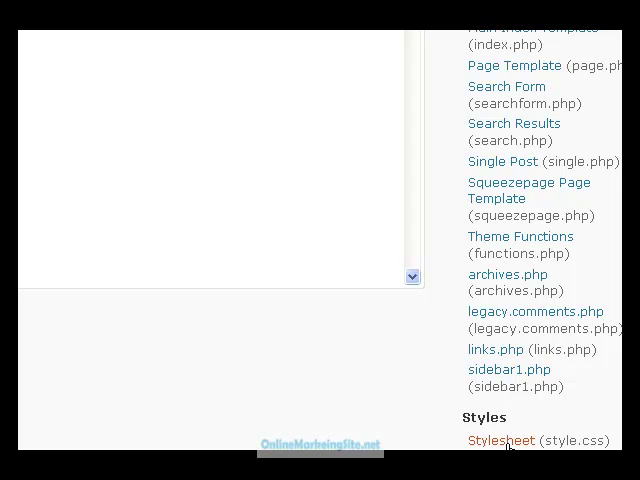
- In style.css, replace the body background-color #BFBBAB with #FDFECD
scroll("down", 3)
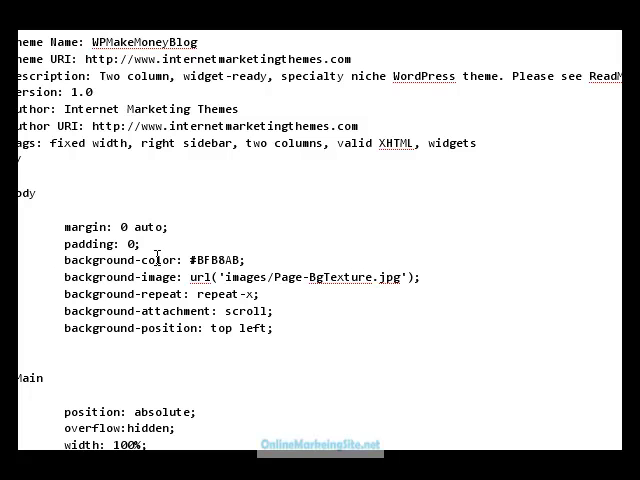
mouse_move(344, 436)
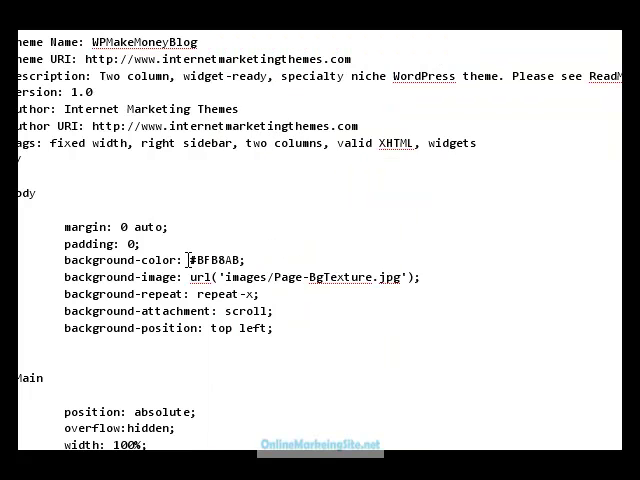
double_click(212, 260)
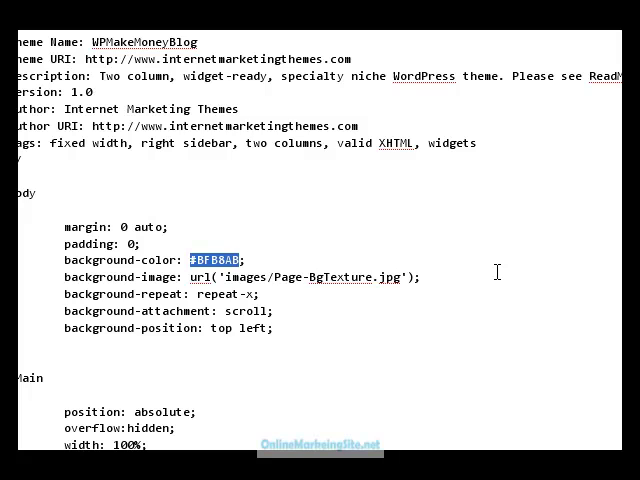
type("#FDFECD")
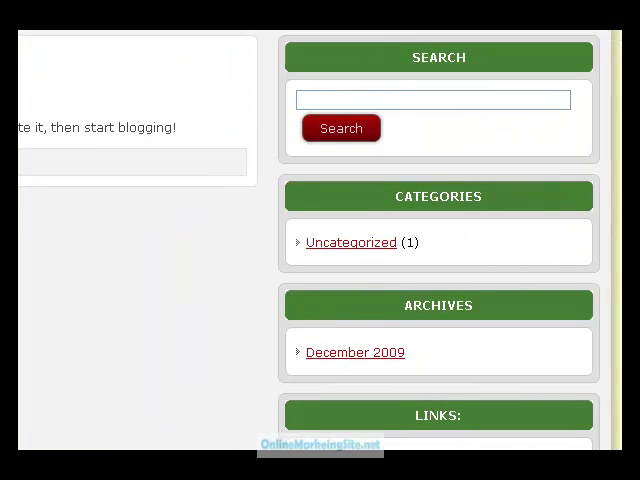
- Scroll through the reloaded site to check the green headers and pale background
scroll("down", 3)
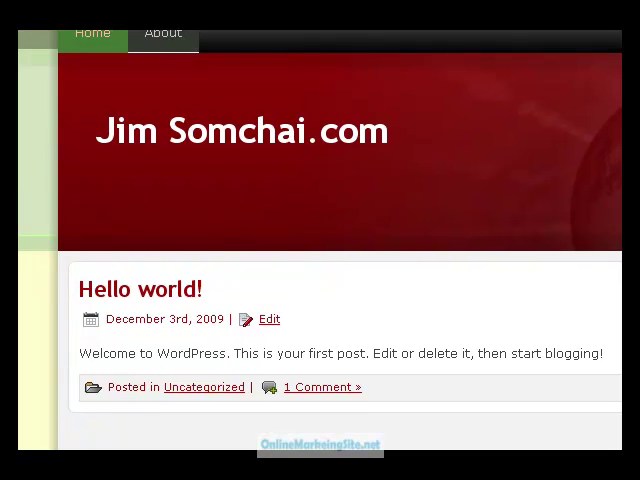
scroll("down", 3)
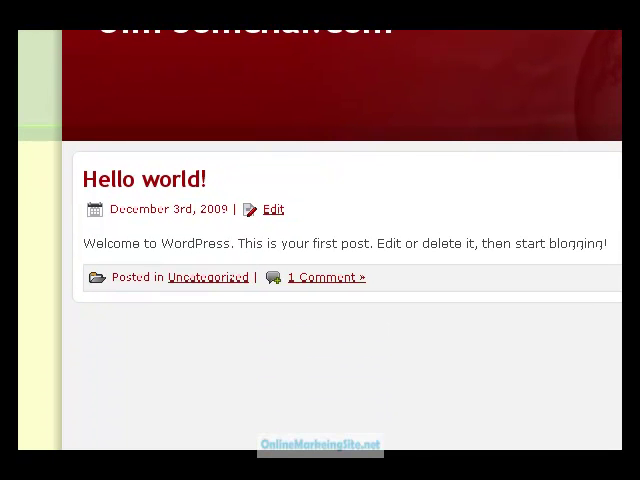